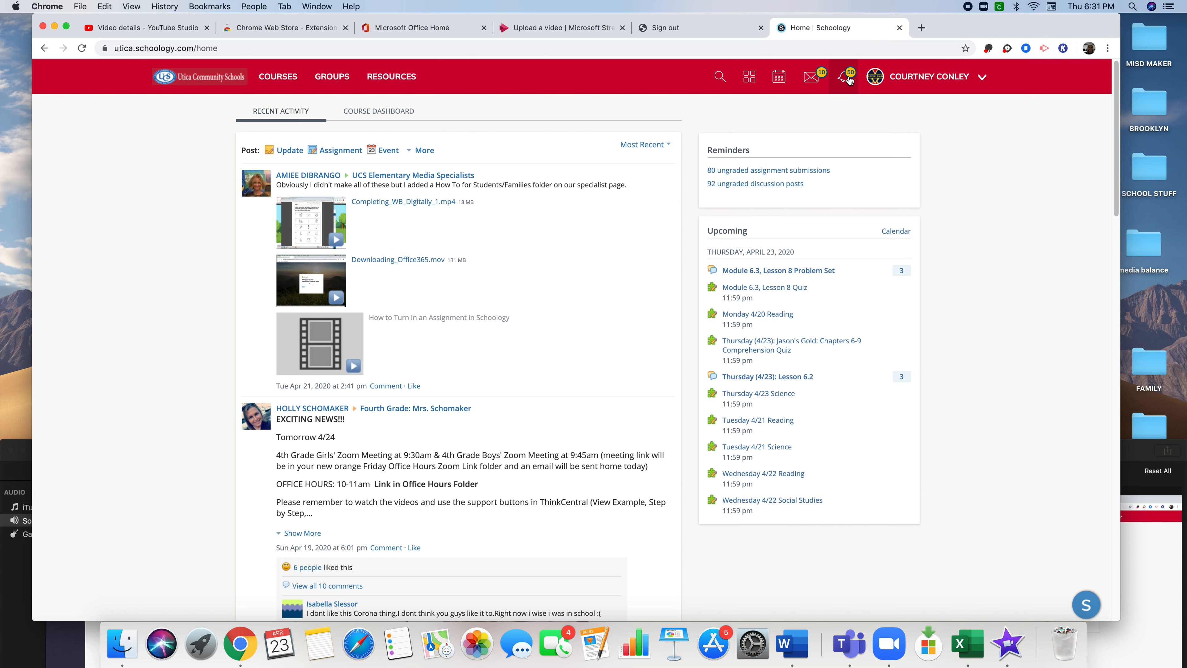
- Browse the recent notifications and messages panels in the top bar, then dismiss them
click(846, 75)
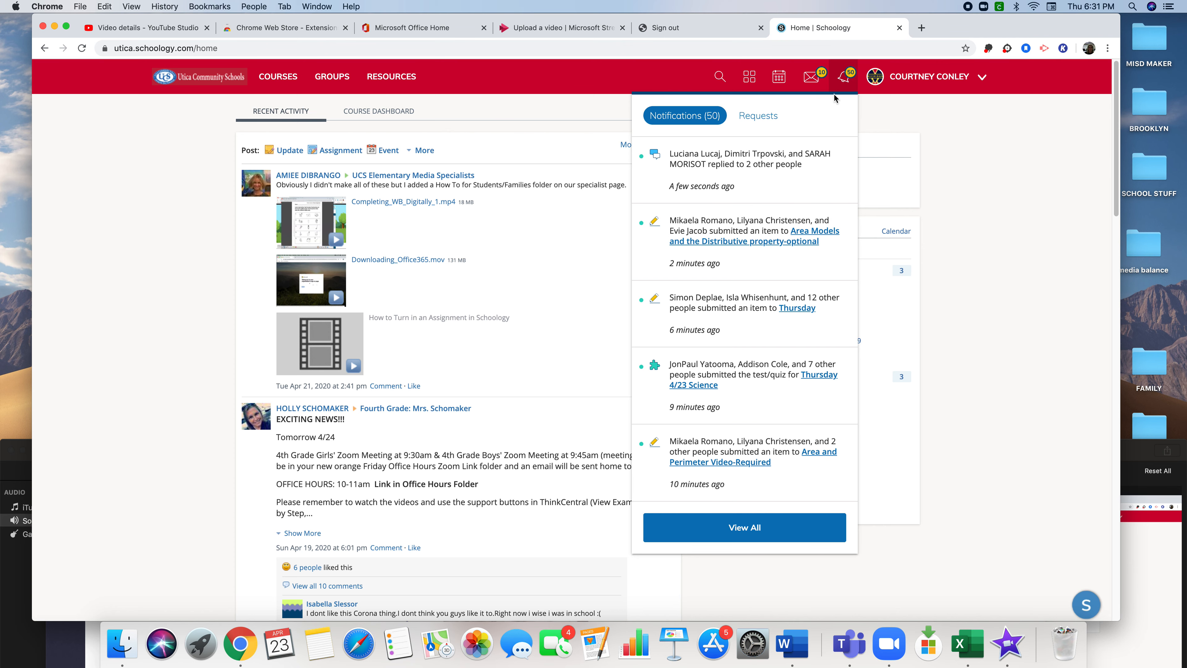
click(812, 76)
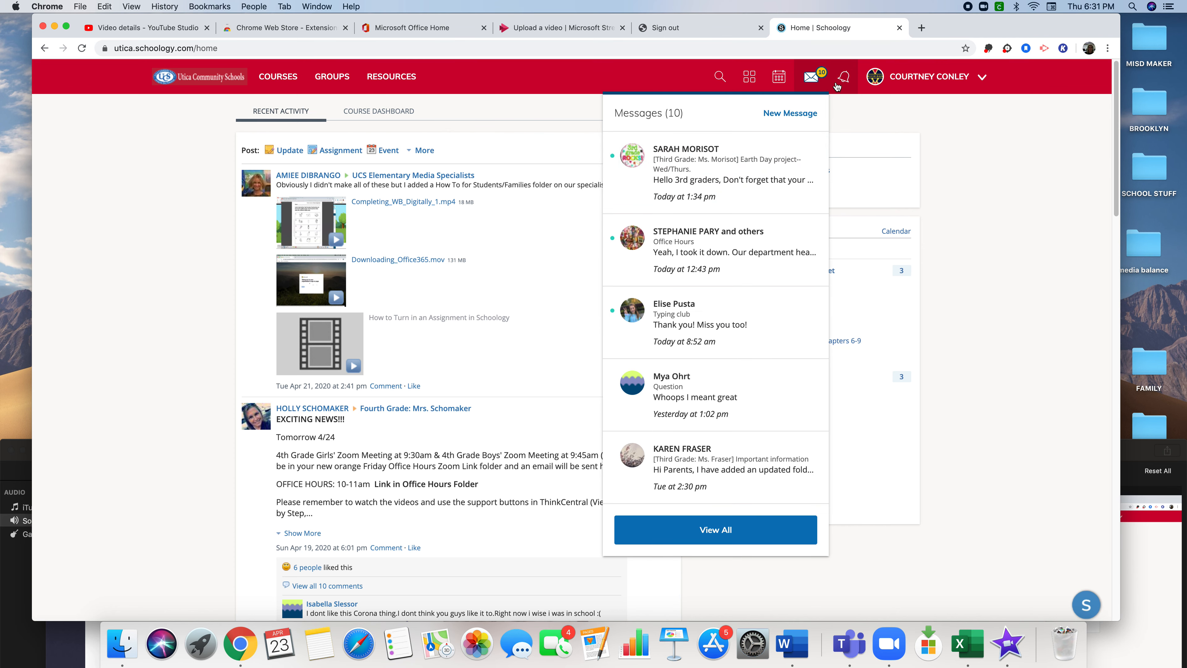
click(842, 77)
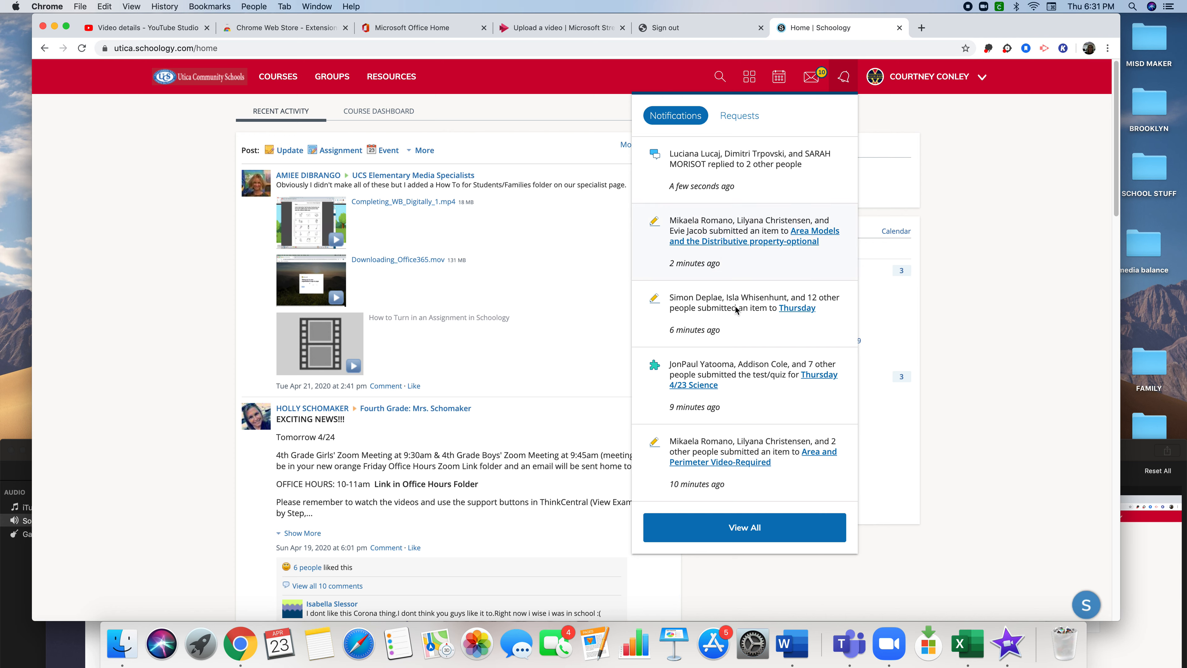
click(843, 75)
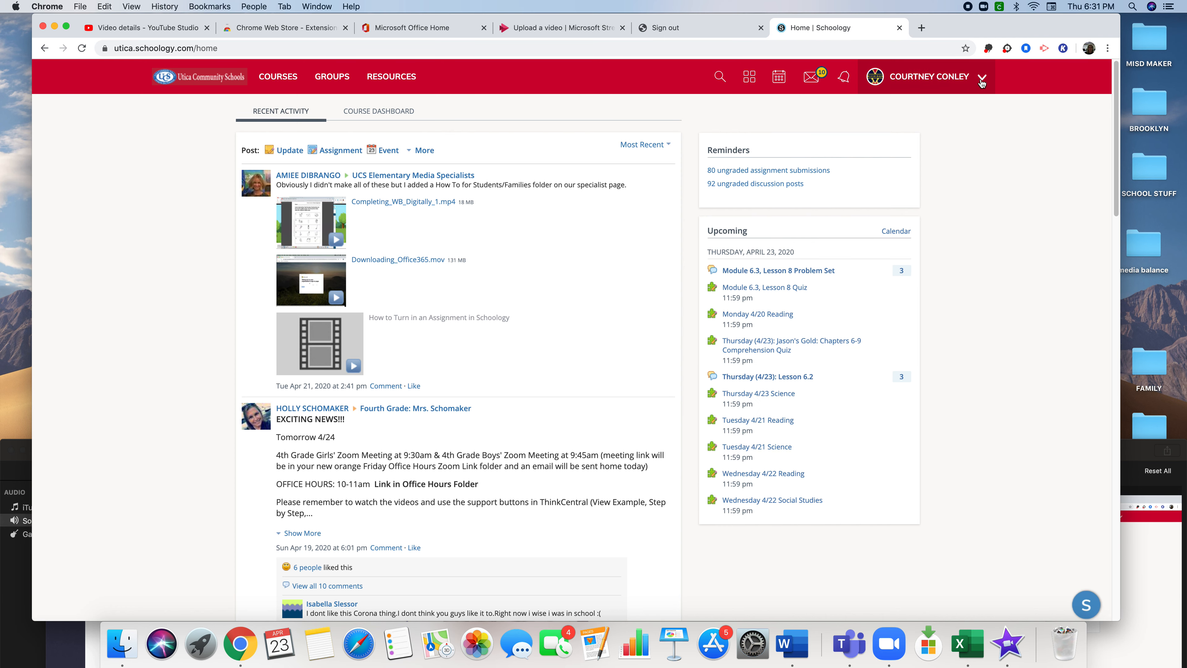
- Go to the account Settings page from the name dropdown menu
click(982, 77)
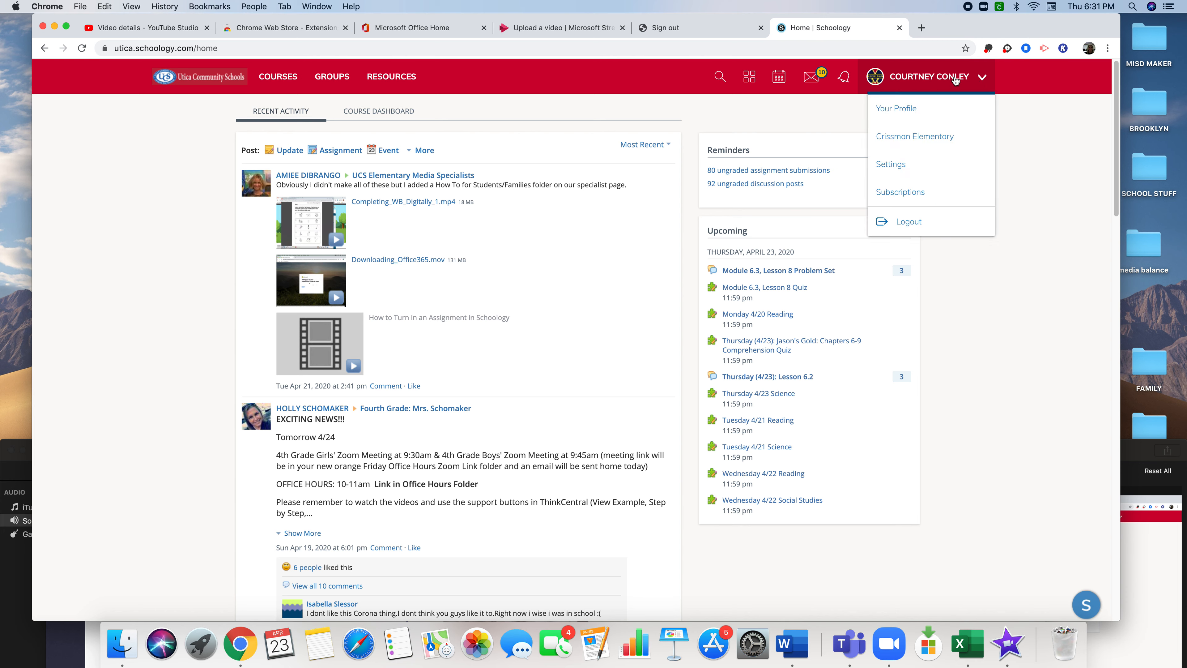
click(891, 164)
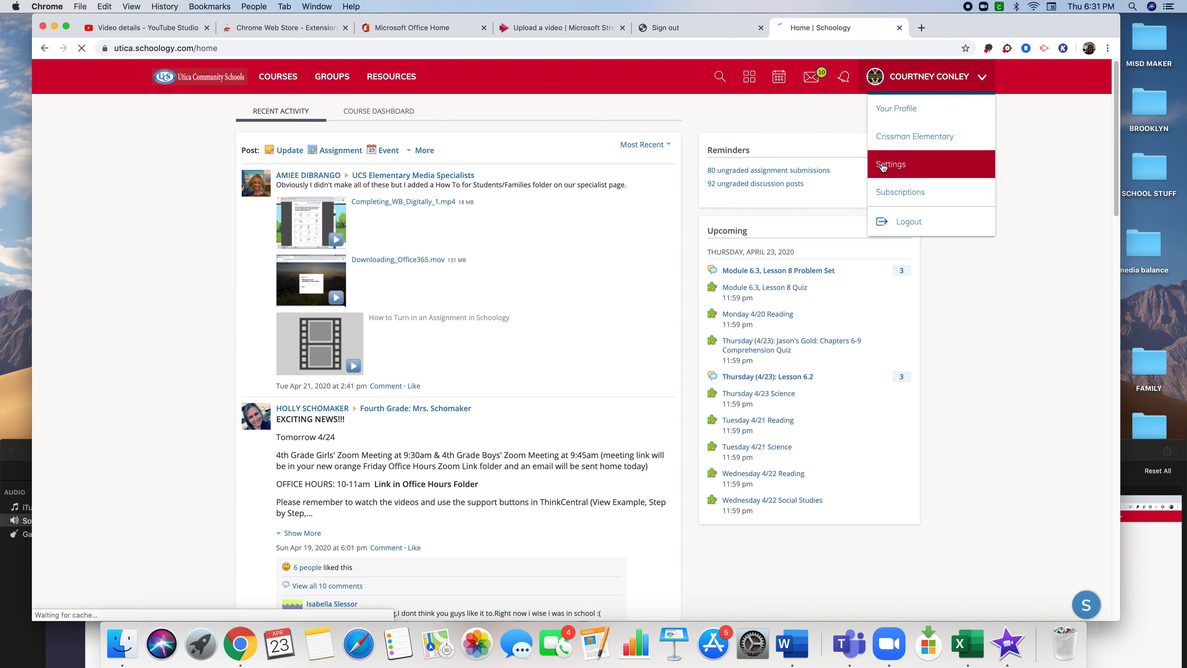
click(890, 164)
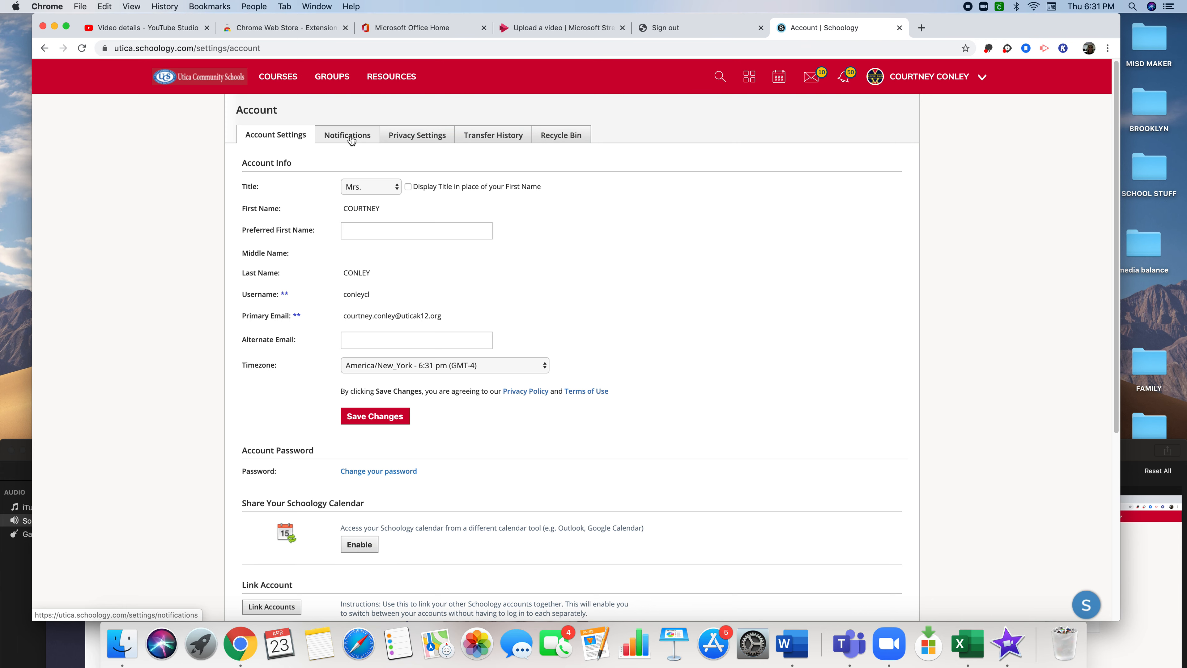
- Show the Notifications preferences and choose Edit for custom course-comment notifications
click(347, 135)
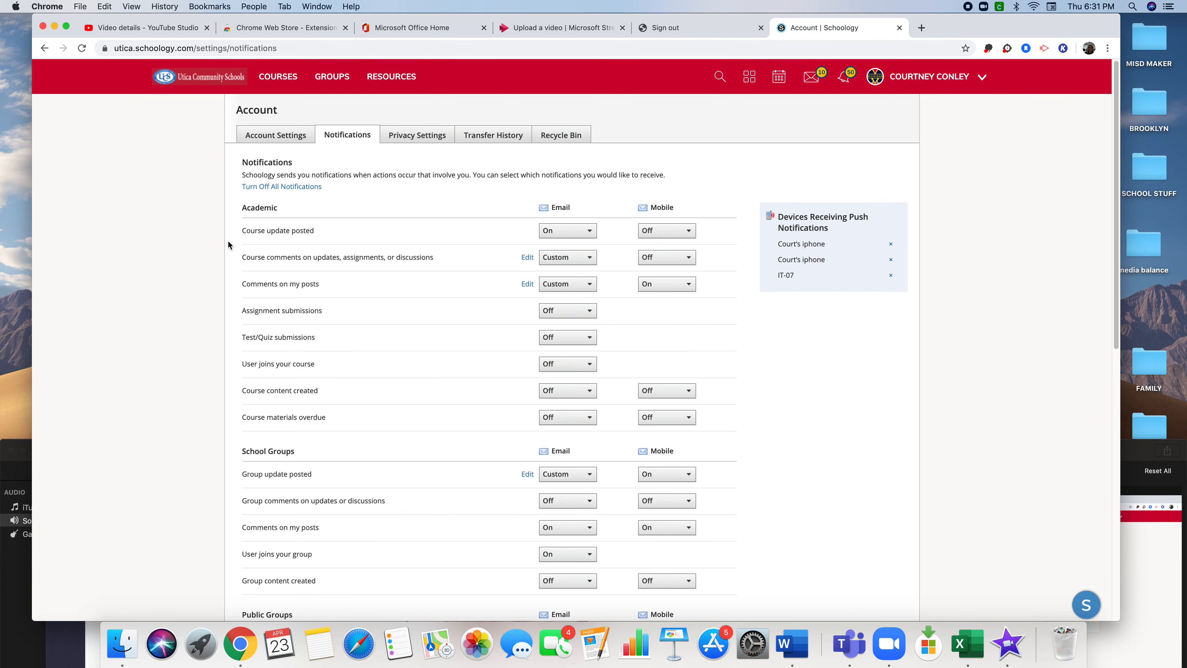
mouse_move(270, 245)
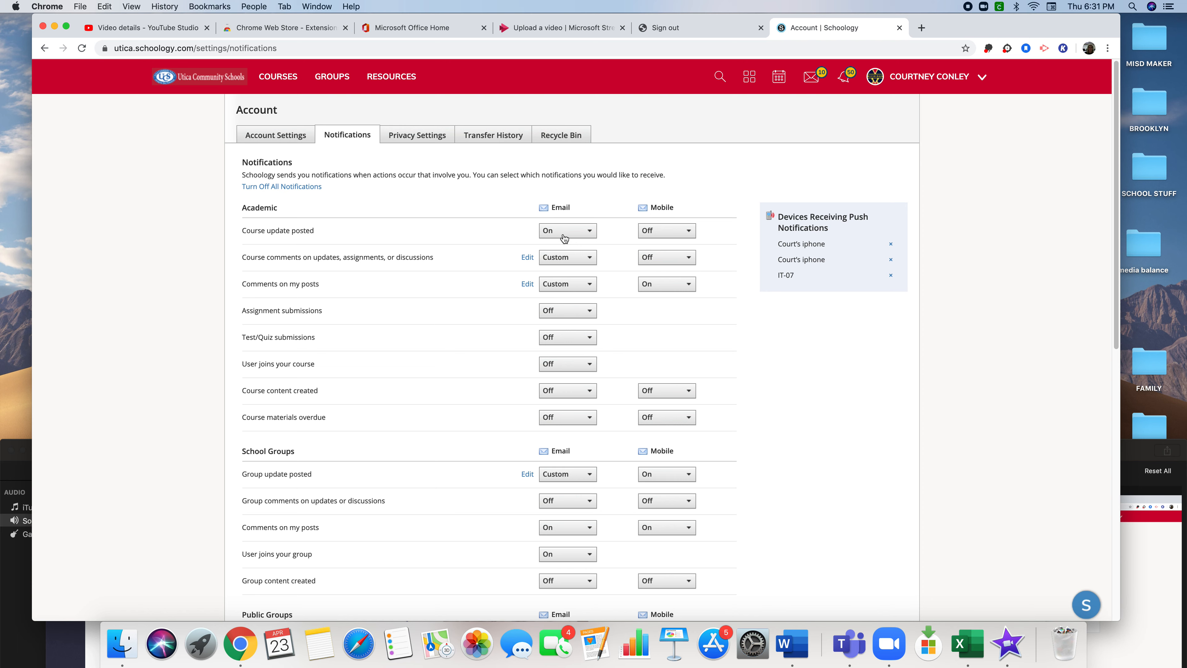
mouse_move(603, 233)
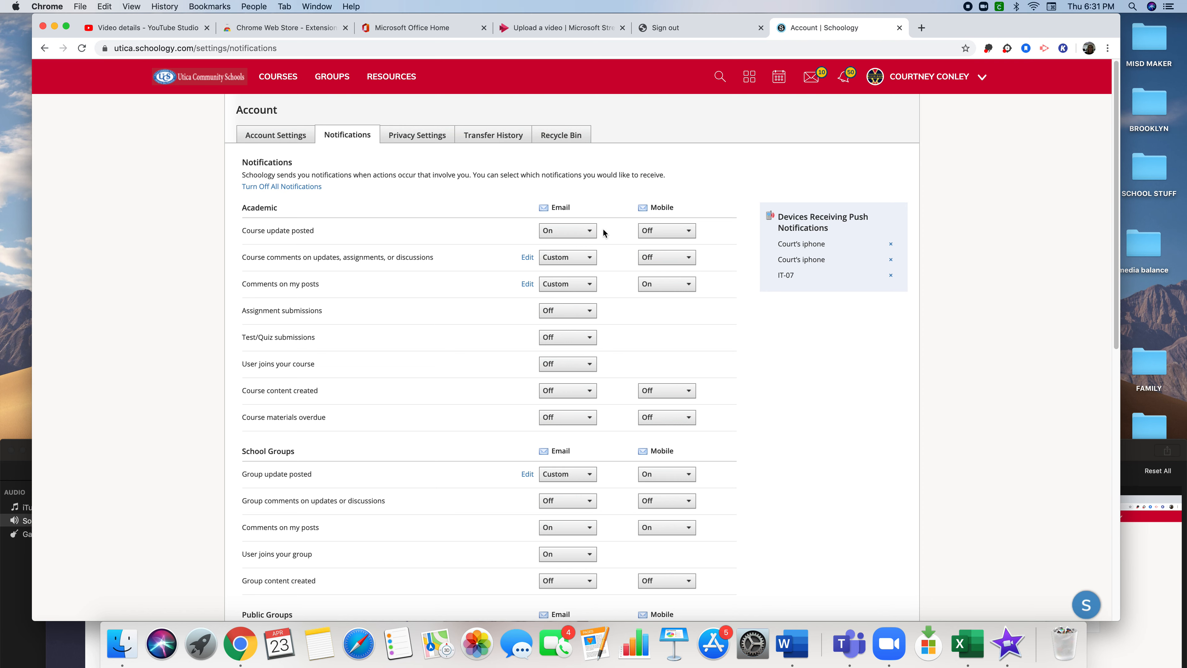
click(567, 230)
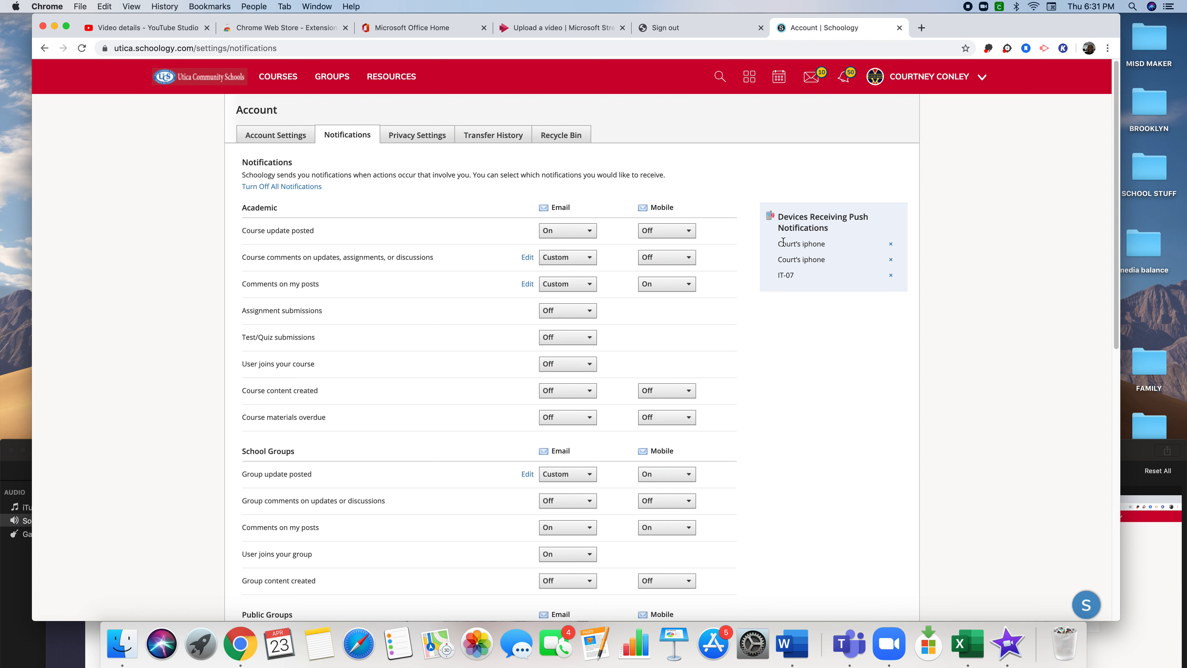
mouse_move(826, 267)
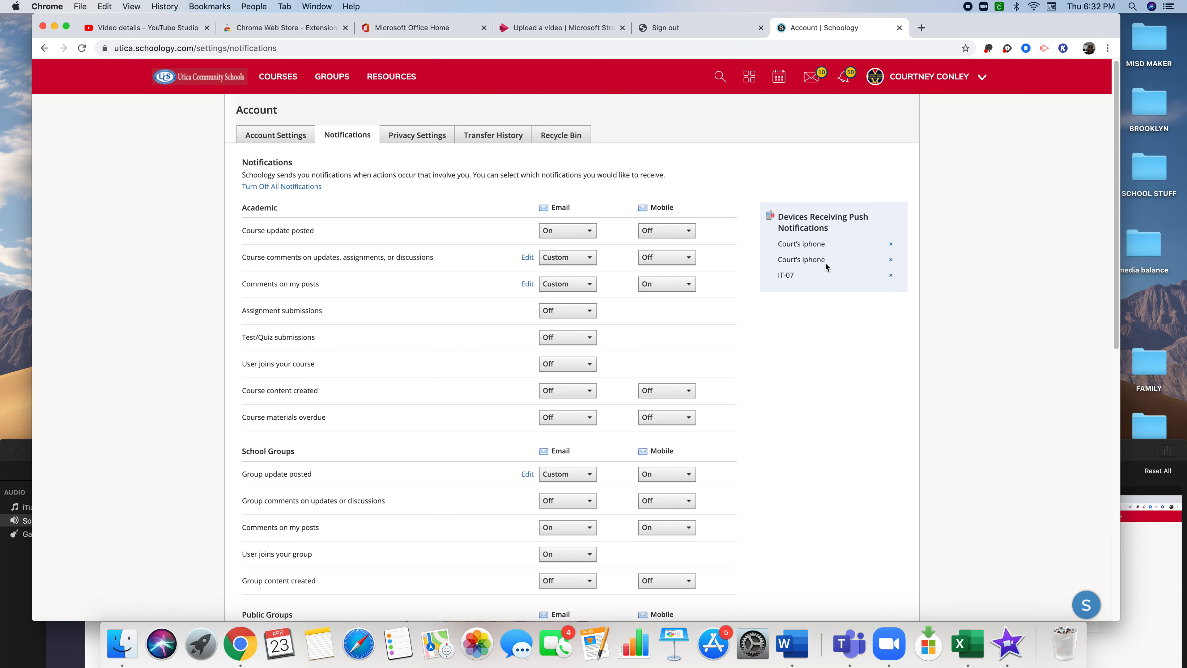
mouse_move(853, 245)
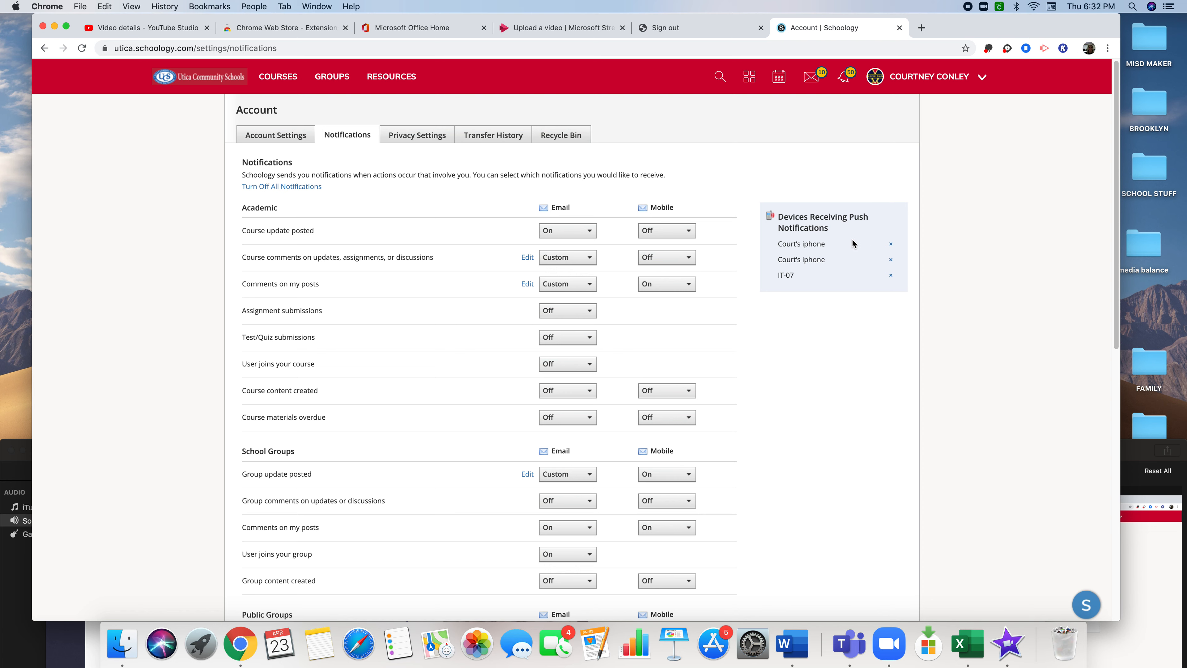
mouse_move(289, 257)
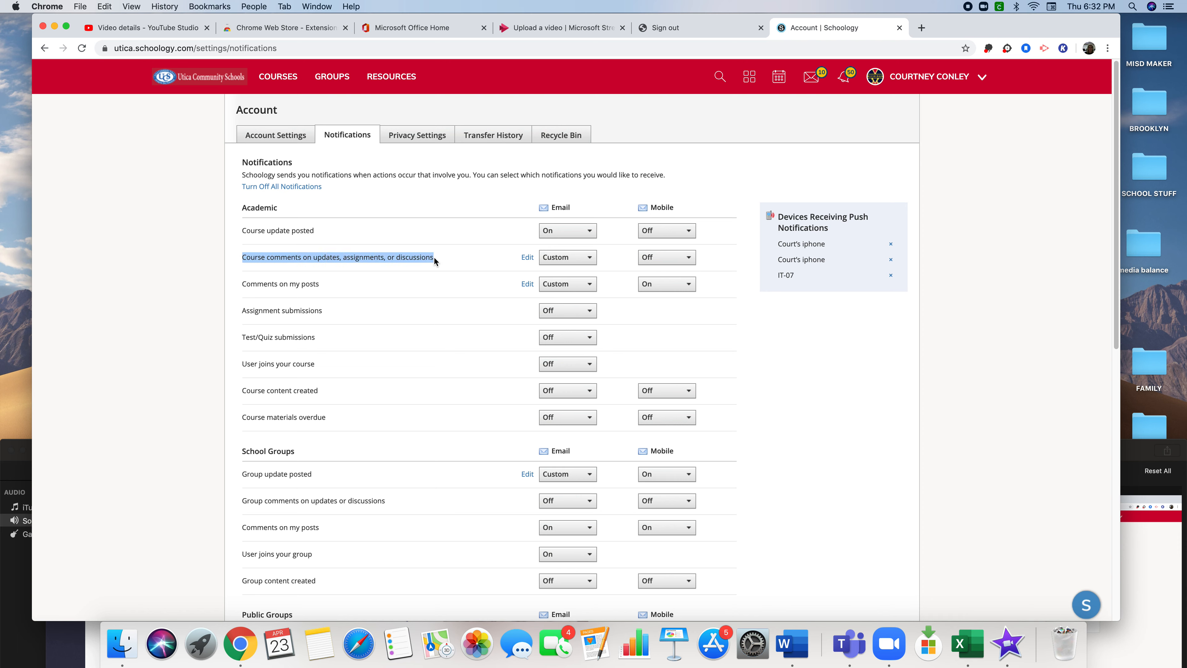
click(567, 257)
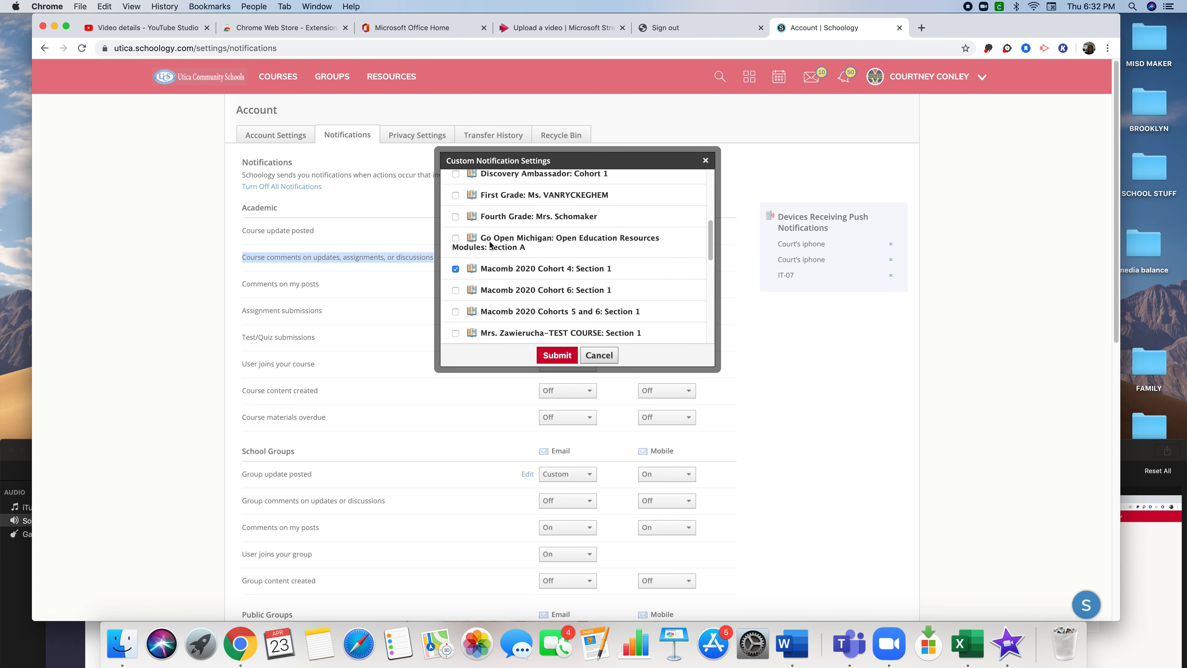
- Check Macomb 2020 Cohort 4: Section 1 in Custom Notification Settings and submit it
scroll(down, 3)
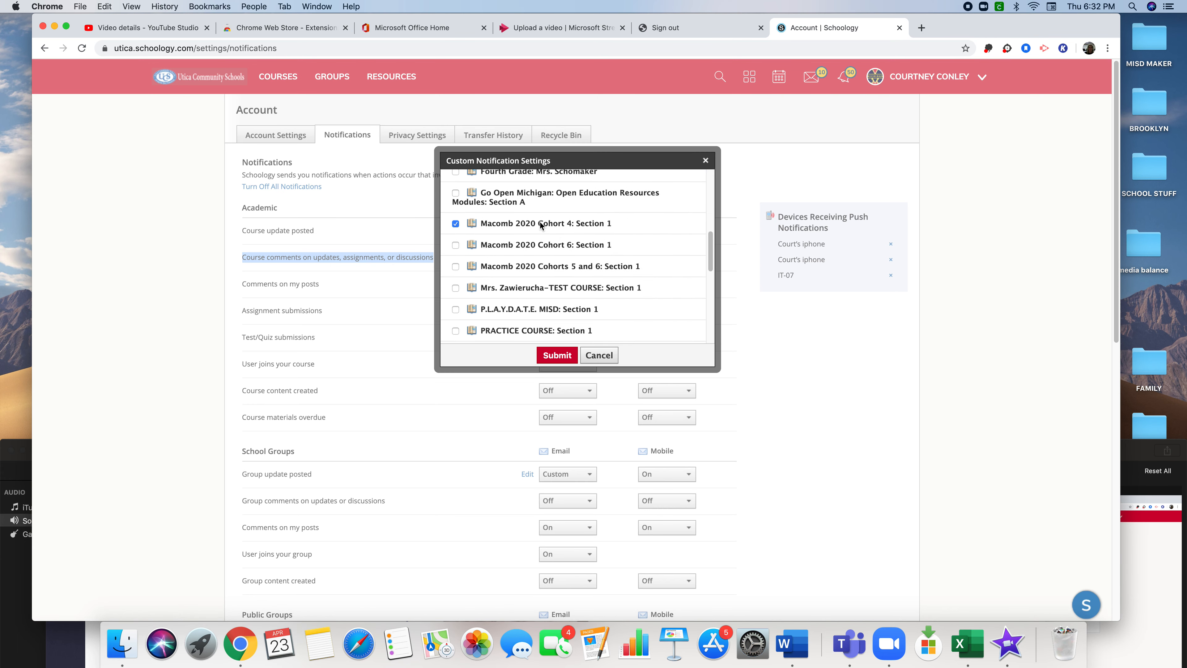
mouse_move(599, 229)
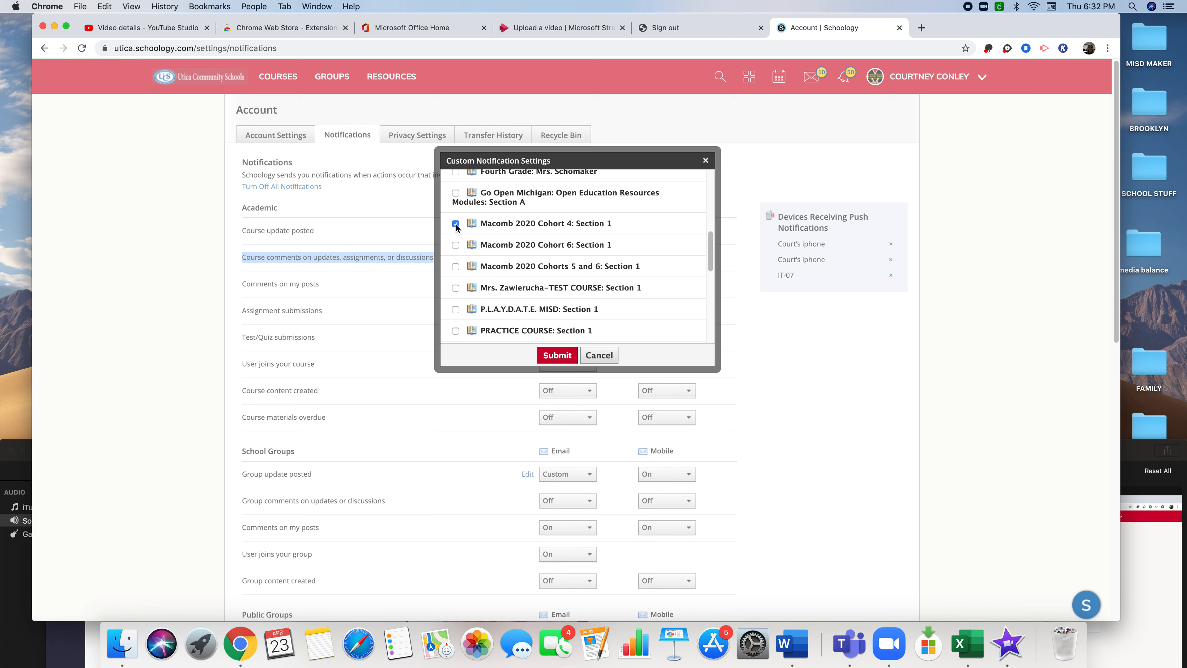
click(455, 223)
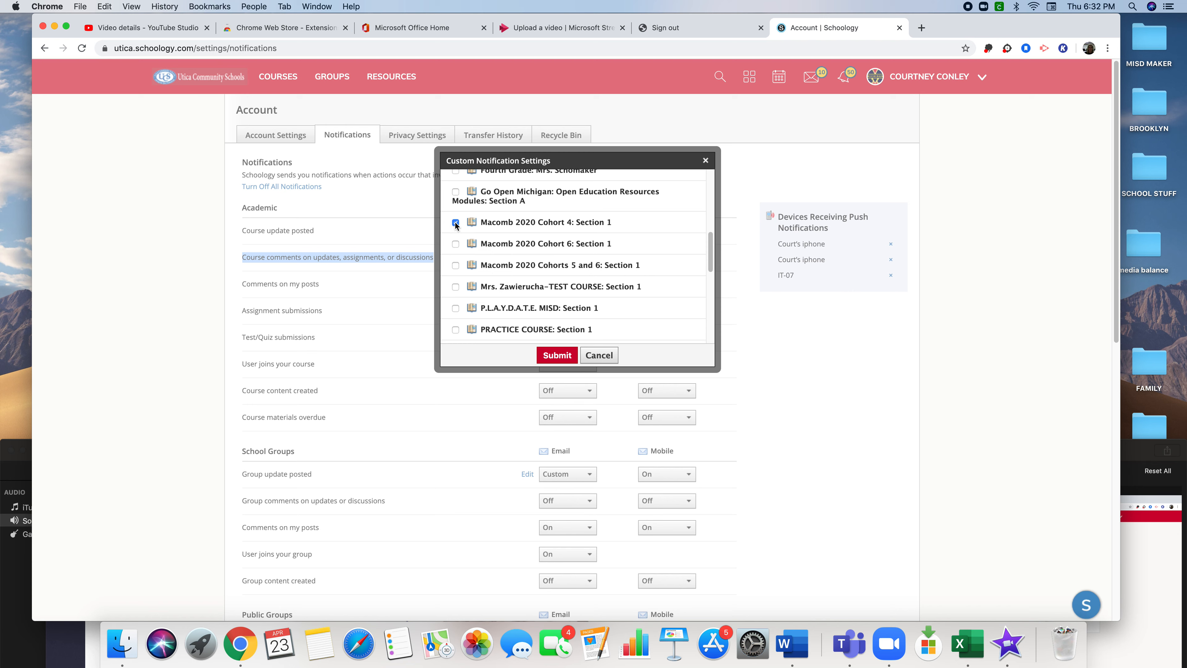
scroll(down, 3)
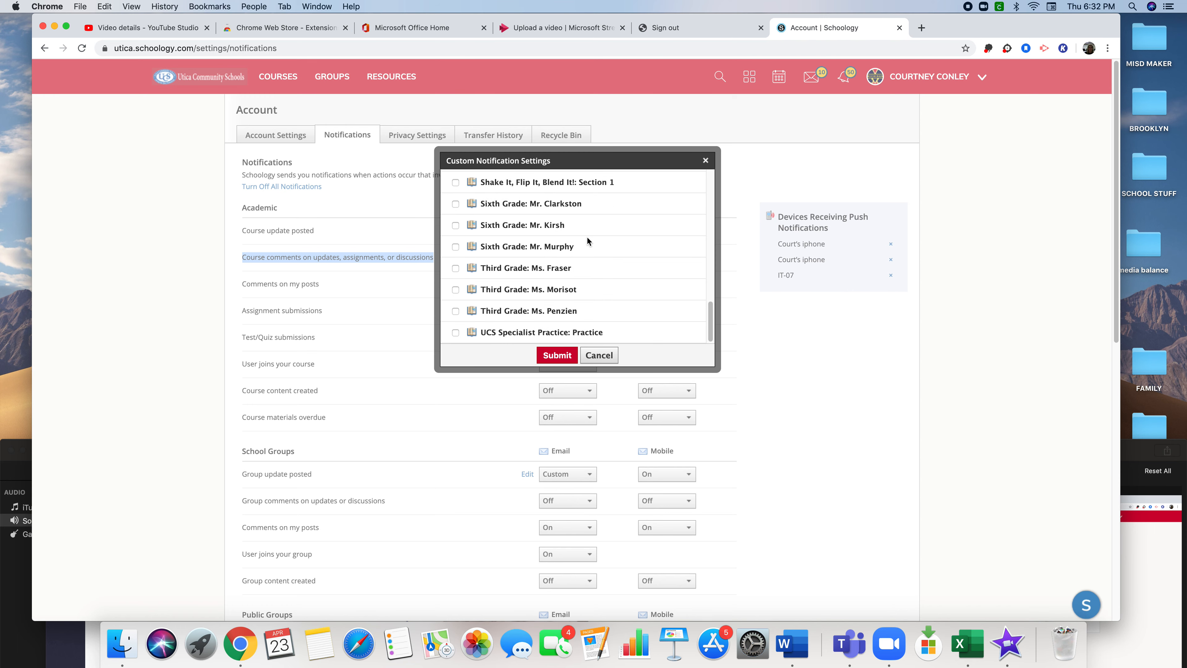
scroll(down, 3)
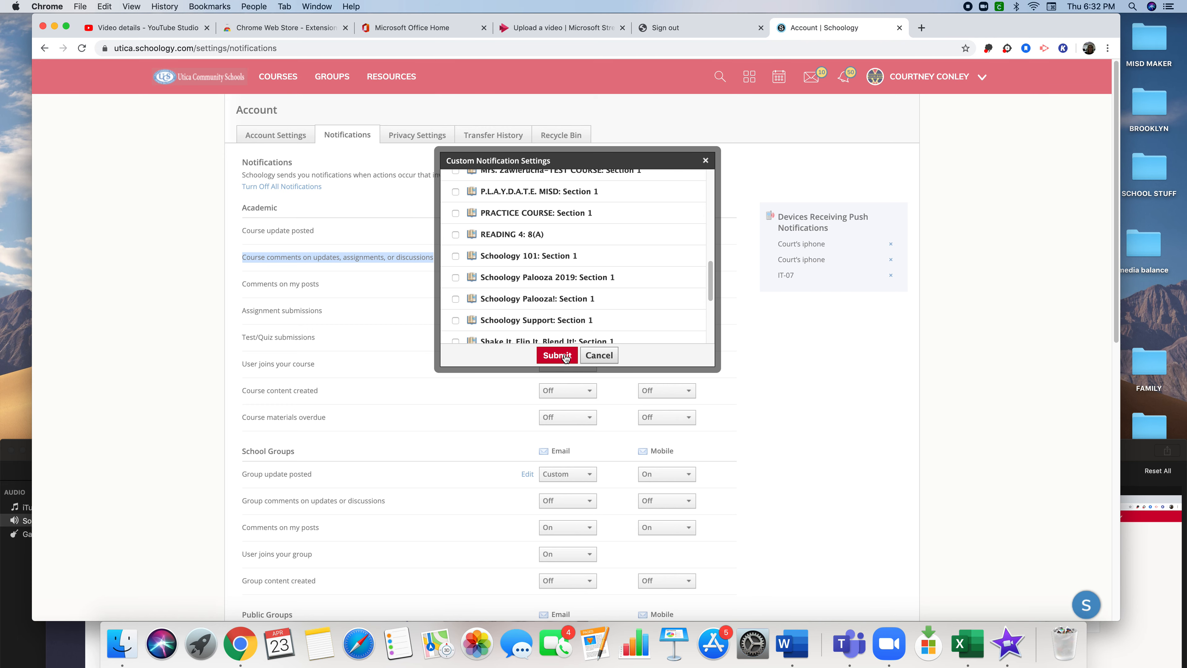
click(556, 355)
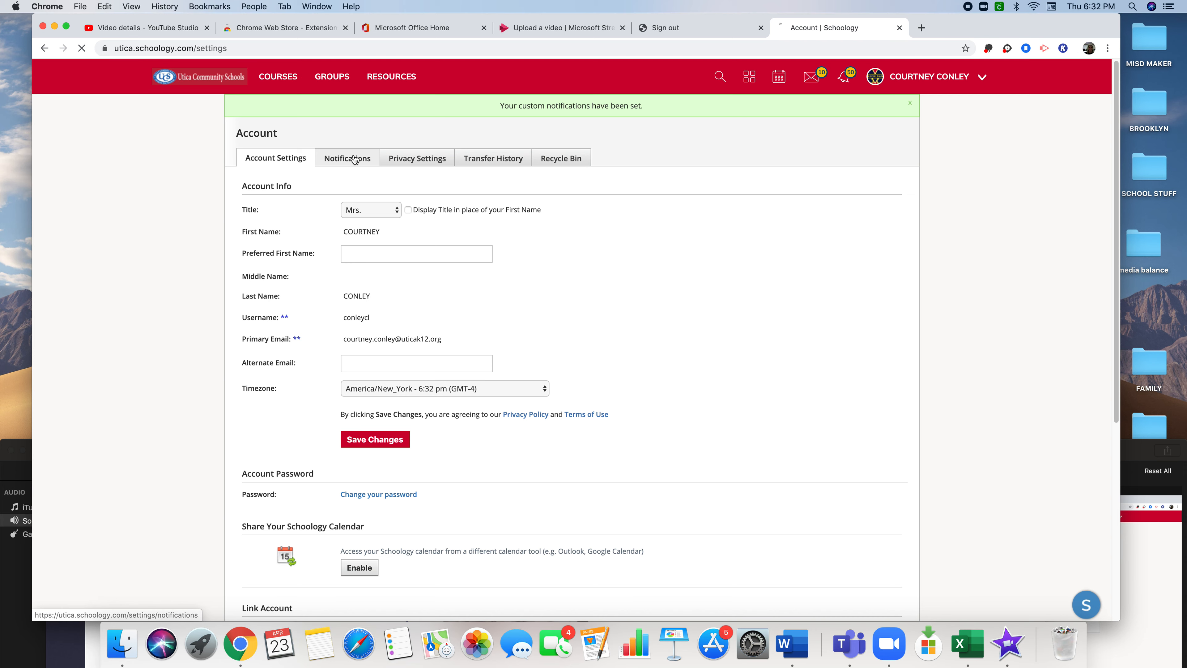
- Save Changes on the Notifications page so 'Your settings have been saved' appears
click(347, 158)
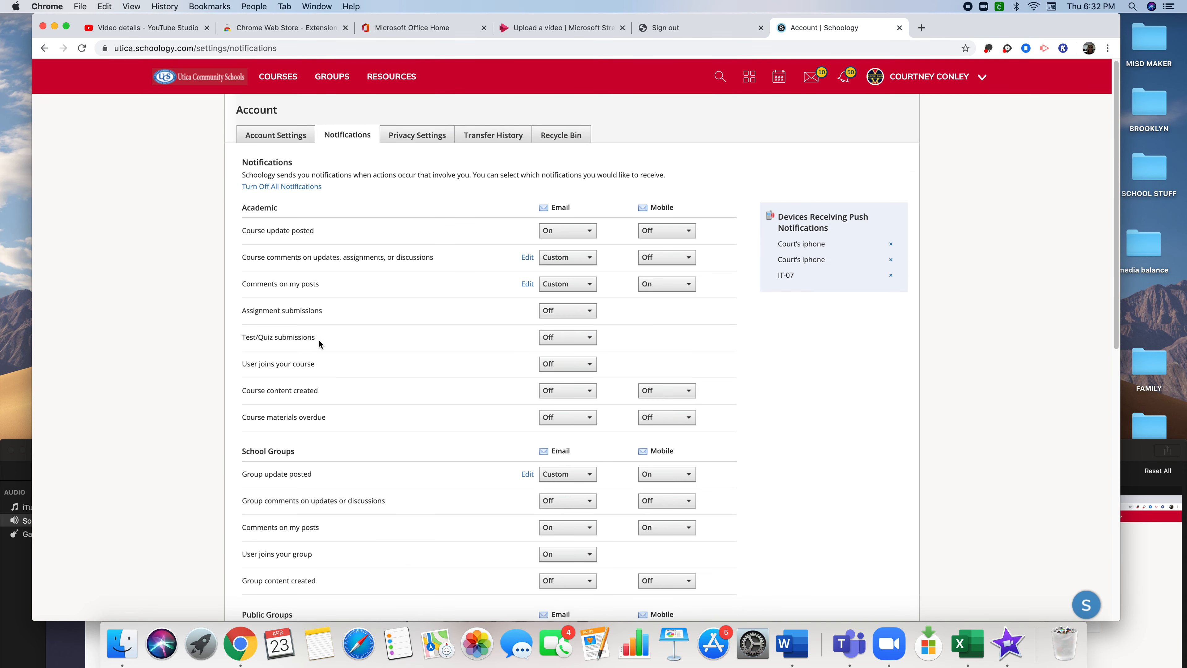
mouse_move(247, 341)
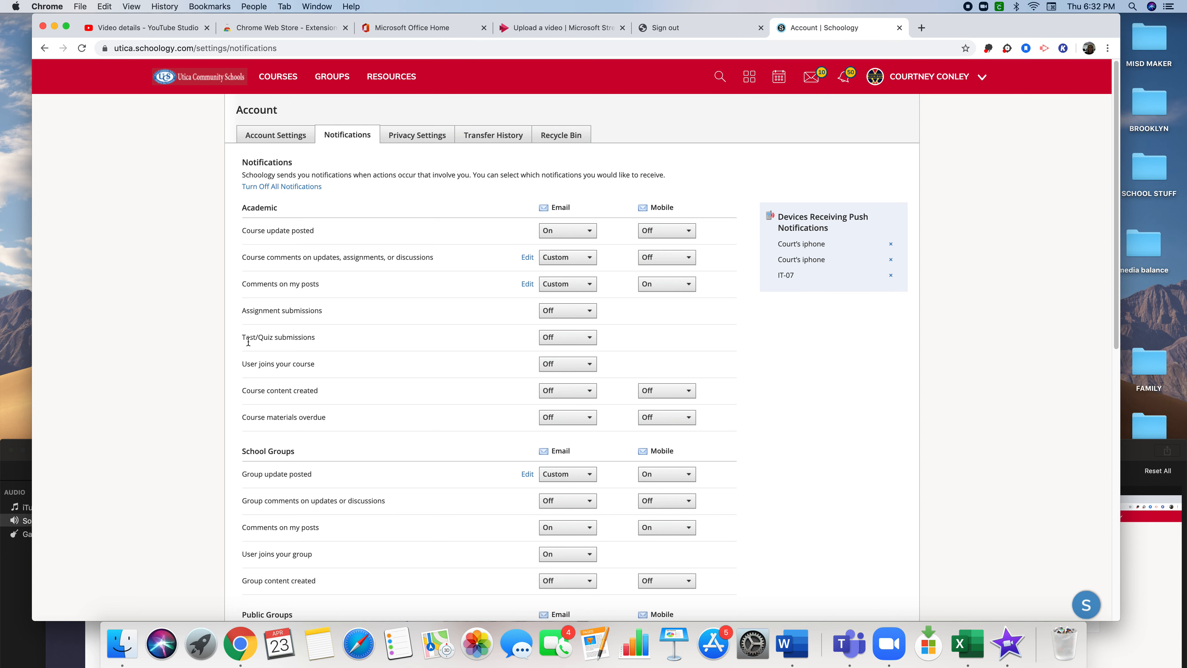
mouse_move(636, 399)
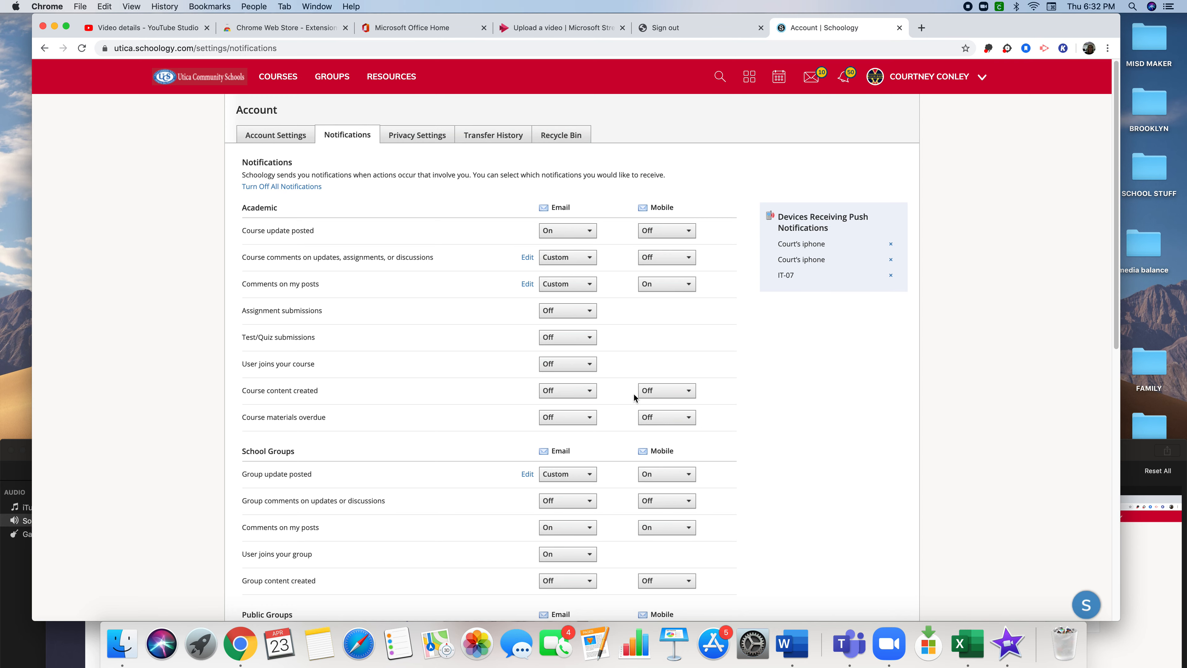
scroll(down, 3)
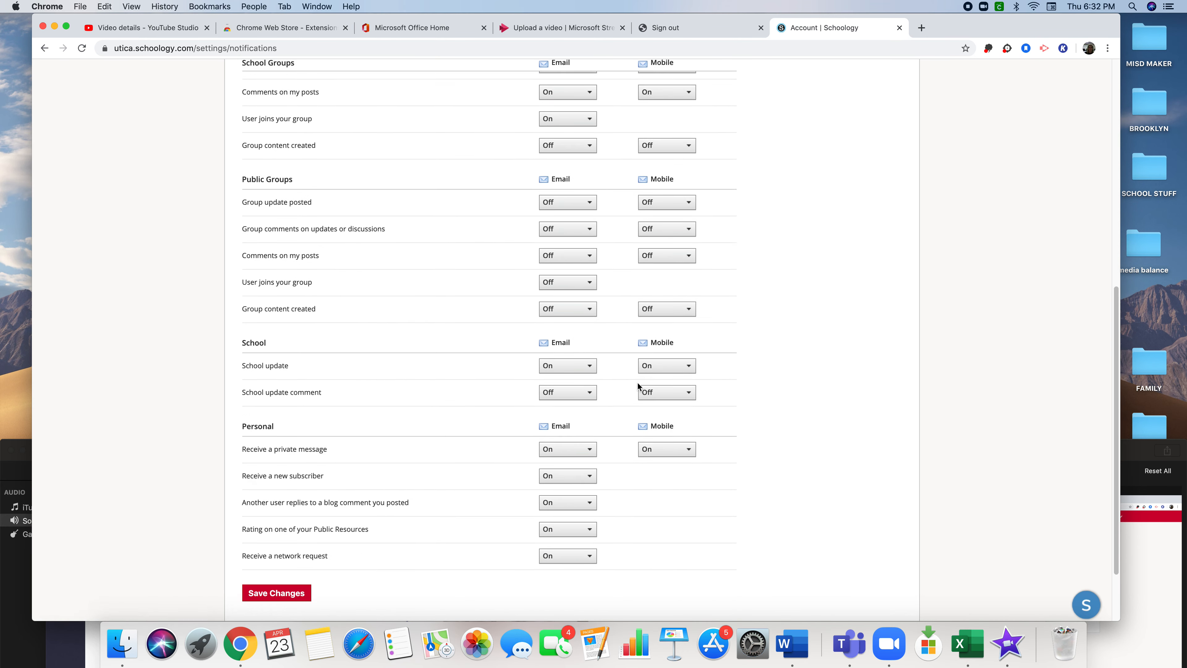
scroll(down, 3)
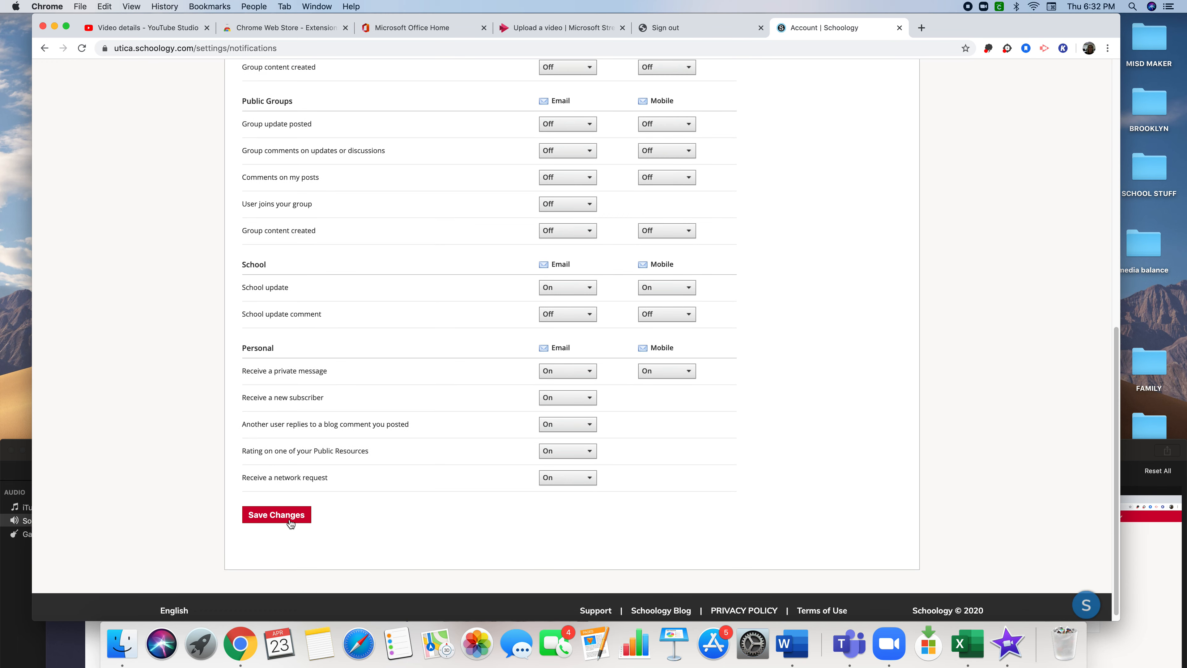
click(277, 515)
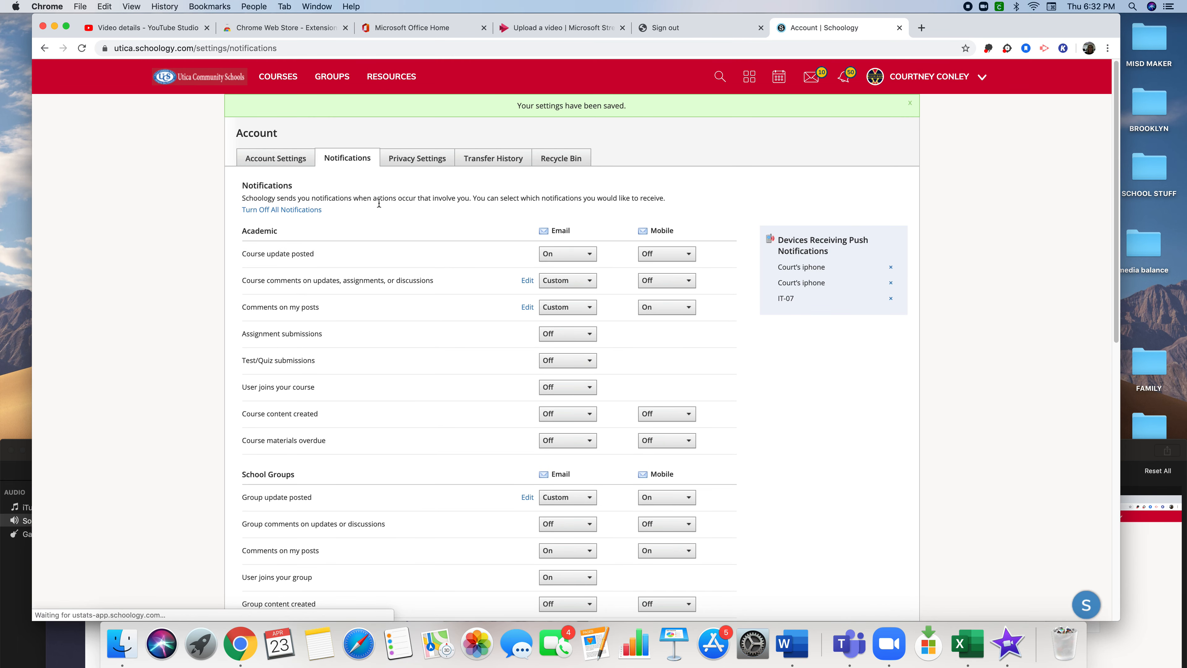